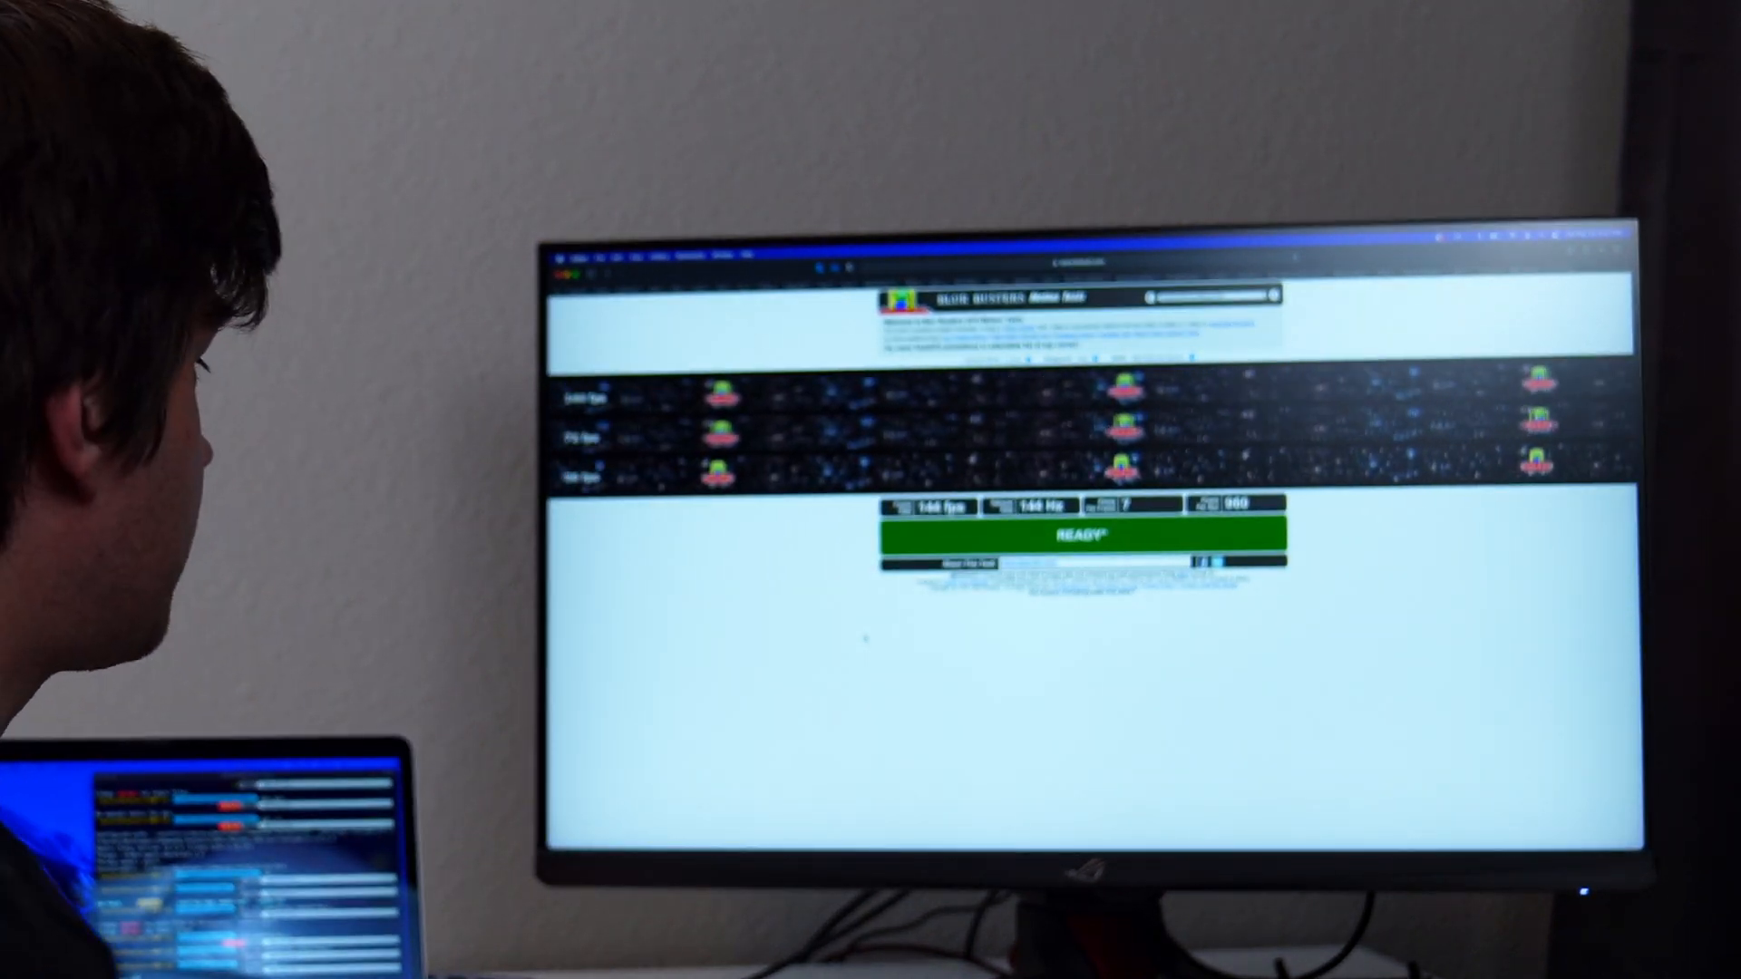
Restart the Compare Frame Rates UFO test so it resyncs to the 144 Hz monitor
{"action": "left_click", "coordinate": [1080, 535]}
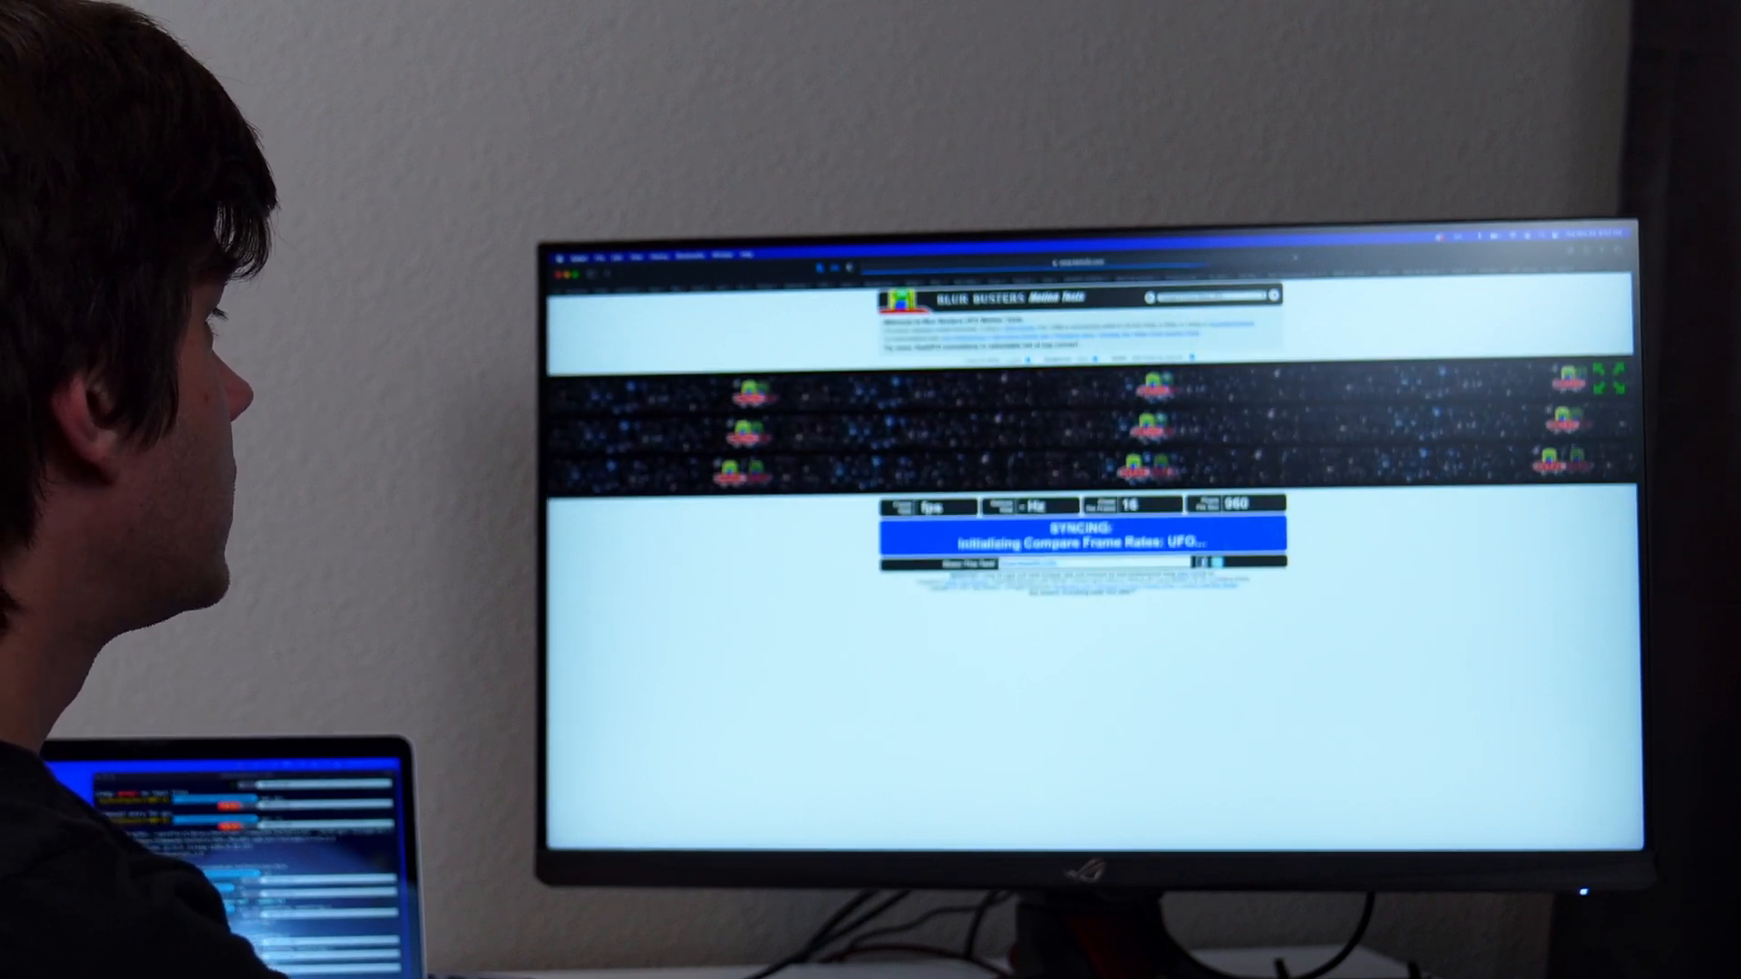